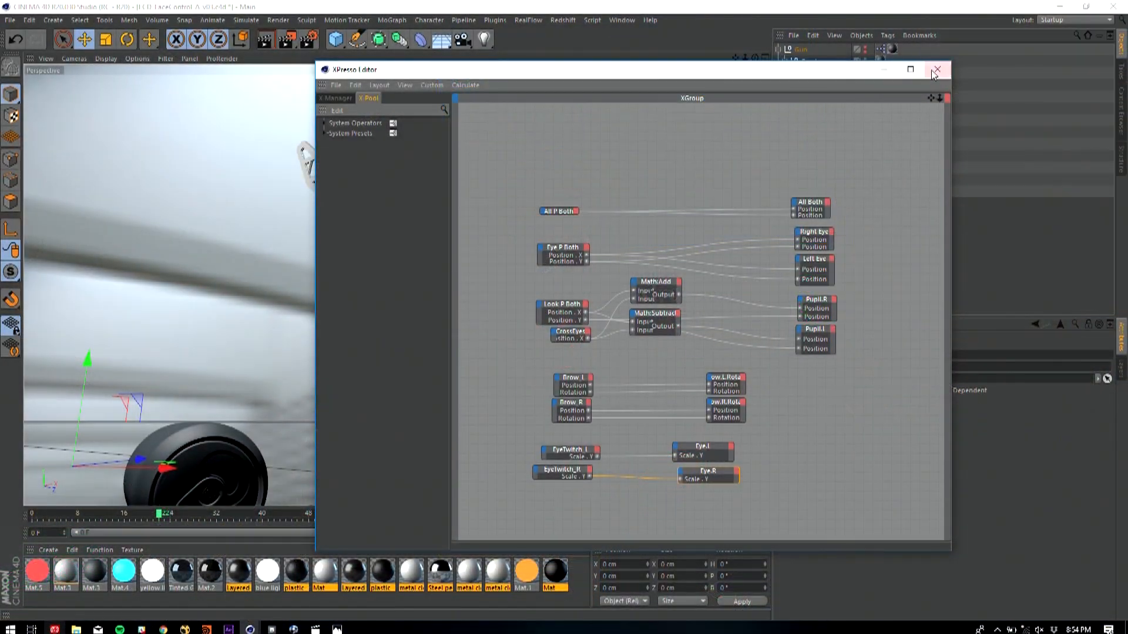
mouse_move(946, 99)
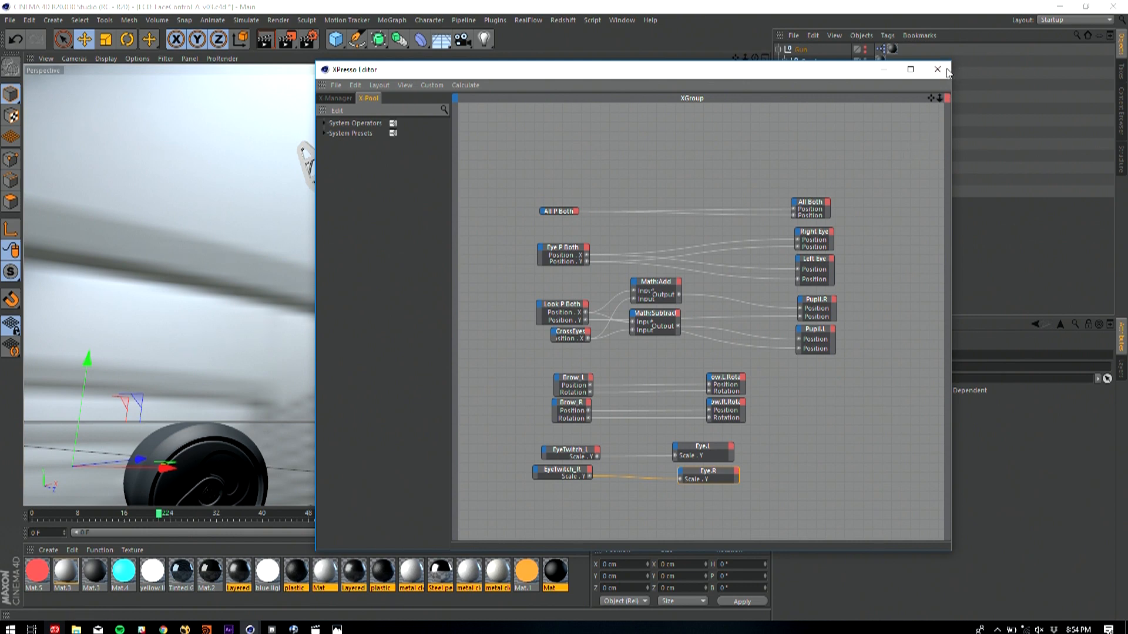
Close the XPresso Editor window to view the robot face scene in the viewport
left_click(937, 70)
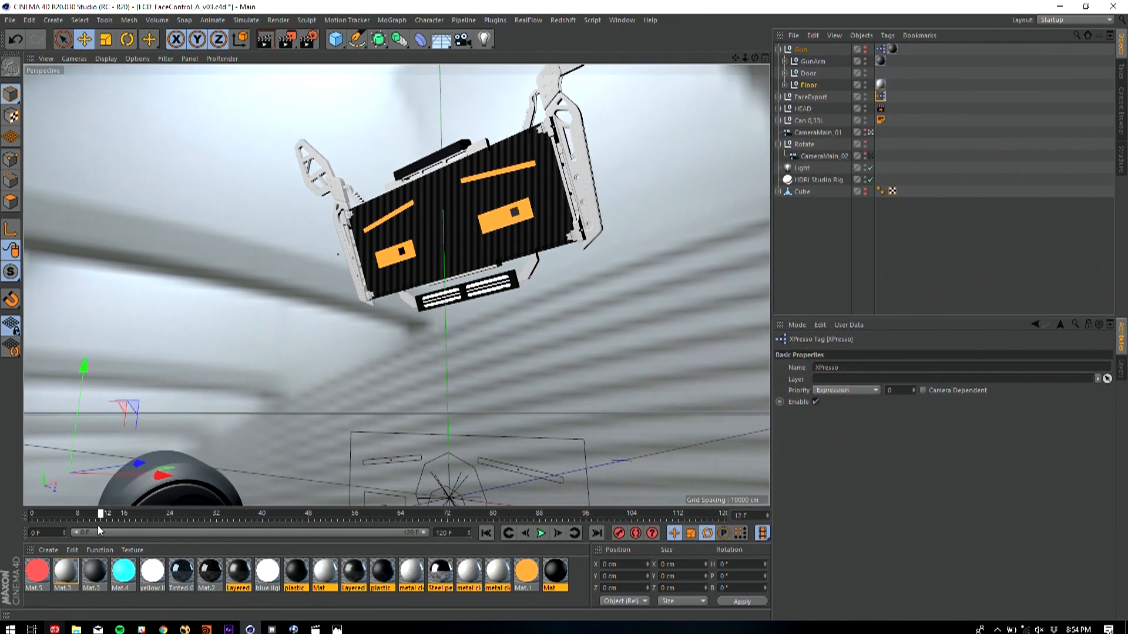